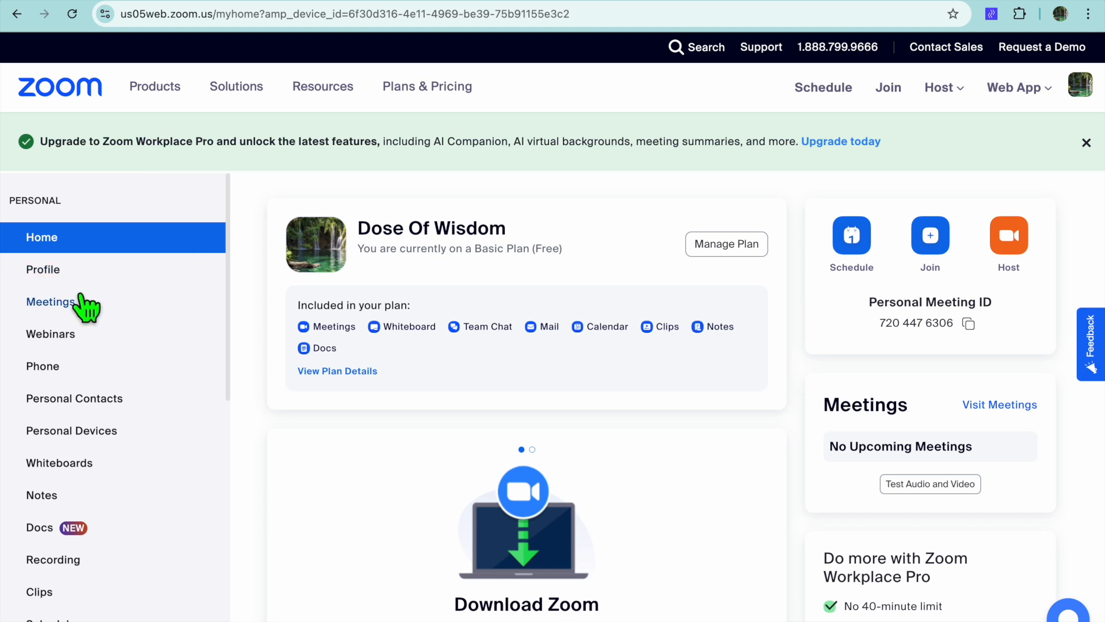
mouse_move(72, 315)
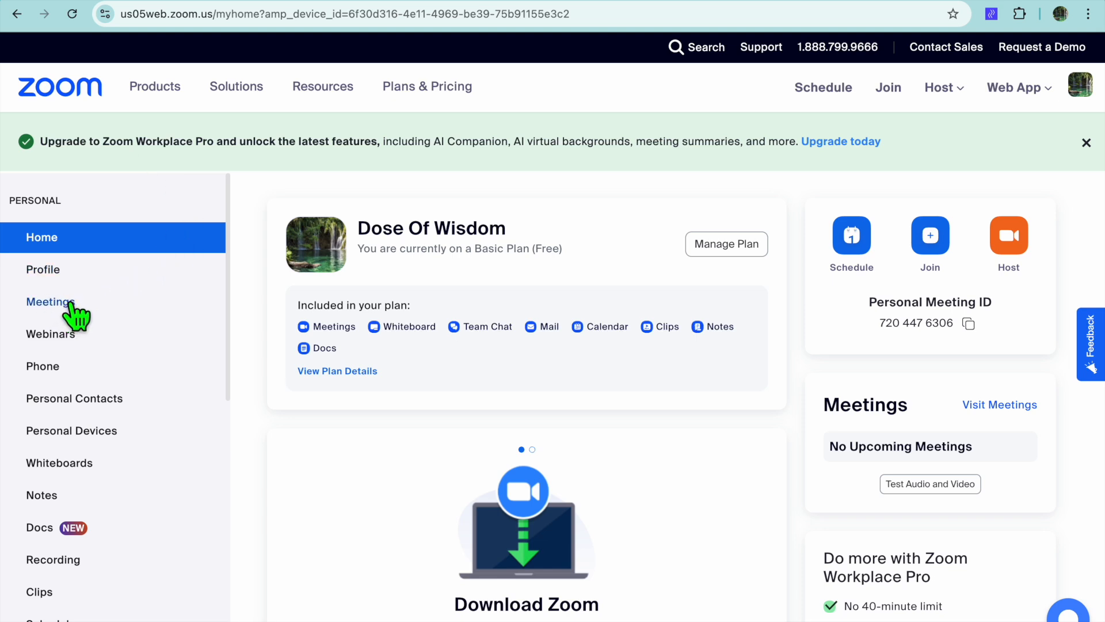
Go to the Meetings page and start scheduling a new meeting.
click(50, 302)
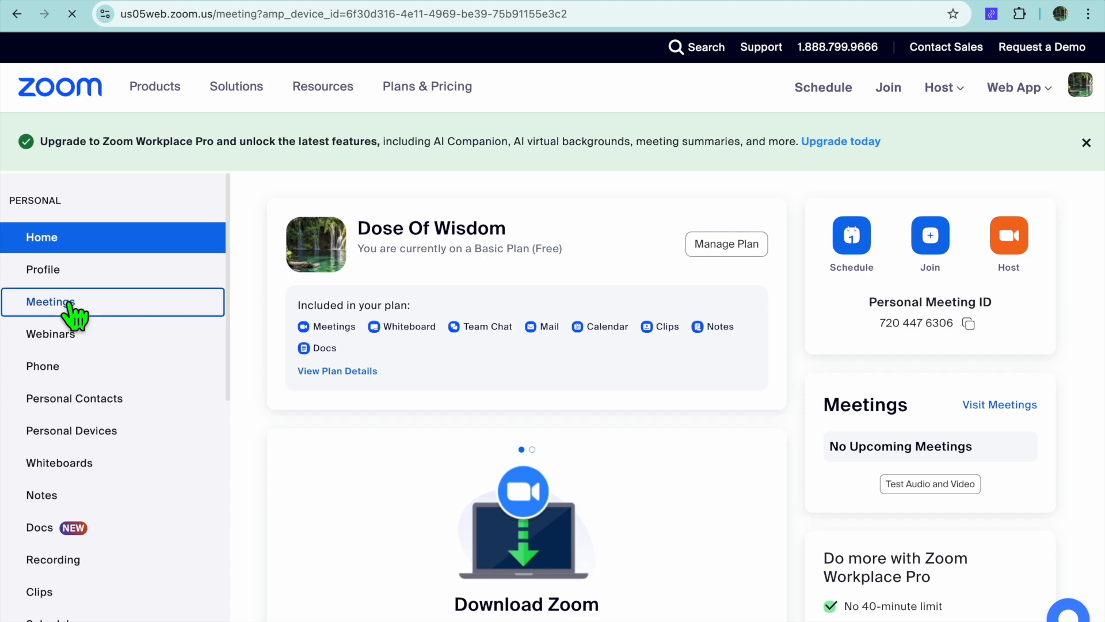
click(49, 302)
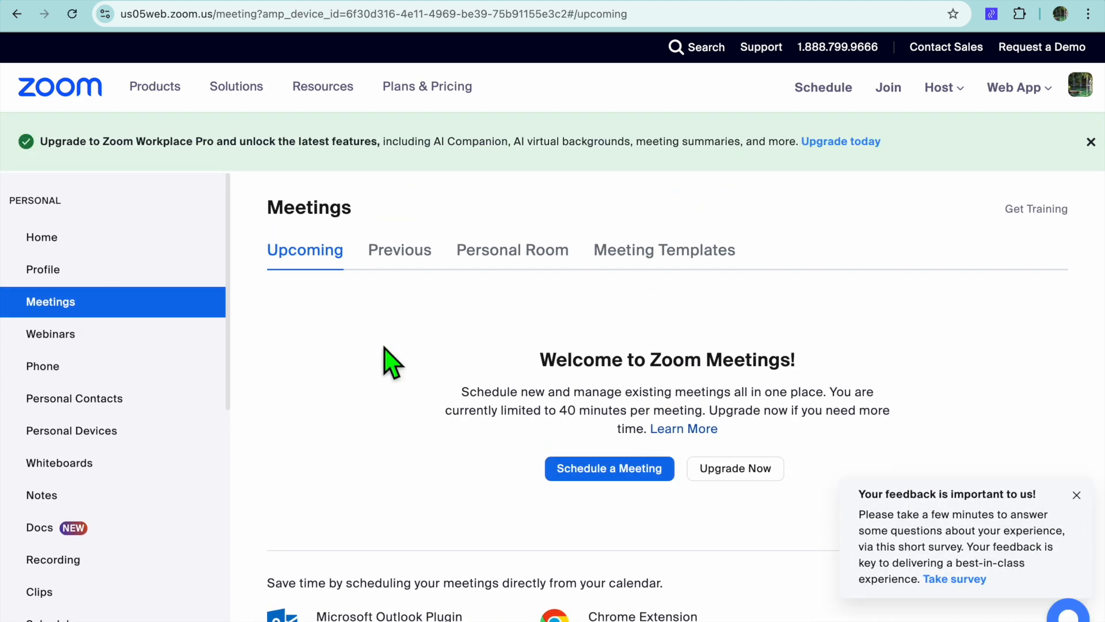
click(609, 468)
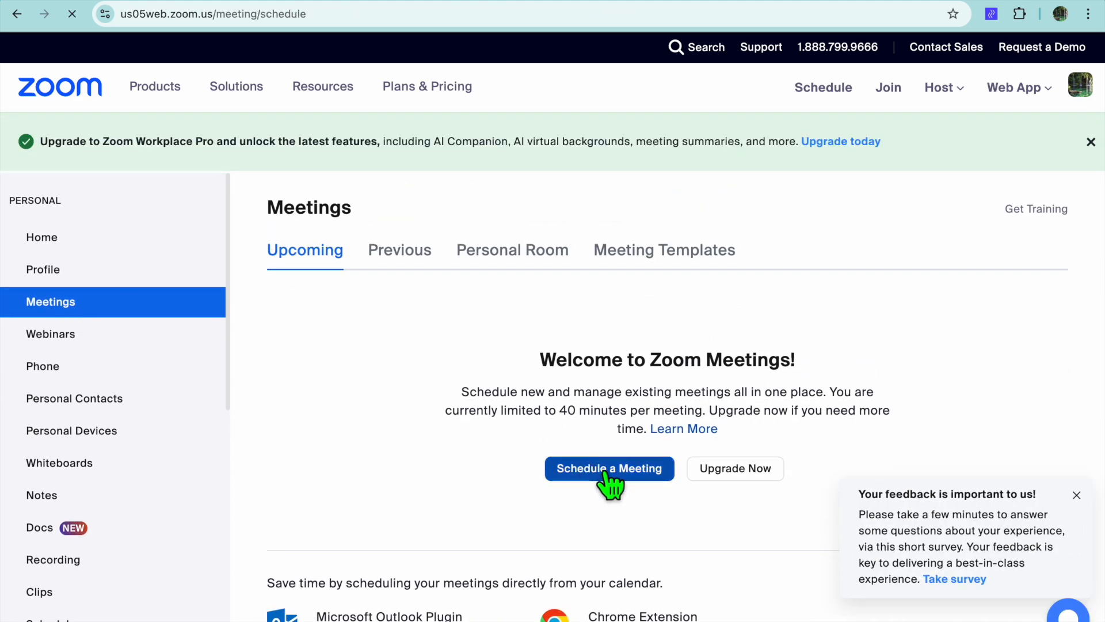
Set the meeting date to August 23, 2024.
click(609, 468)
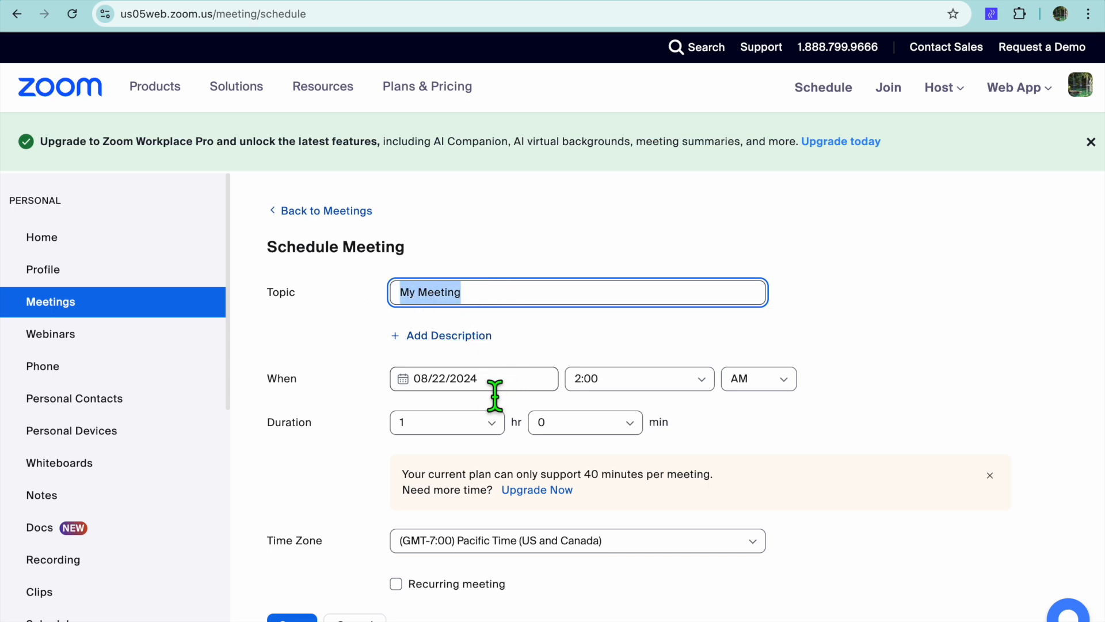
click(473, 378)
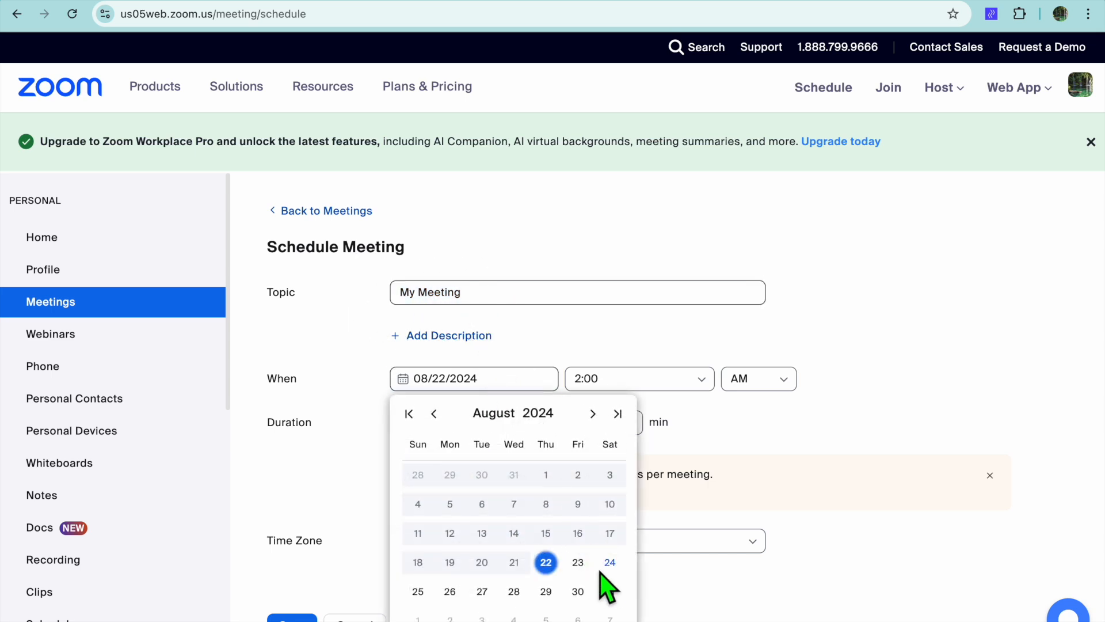
mouse_move(584, 578)
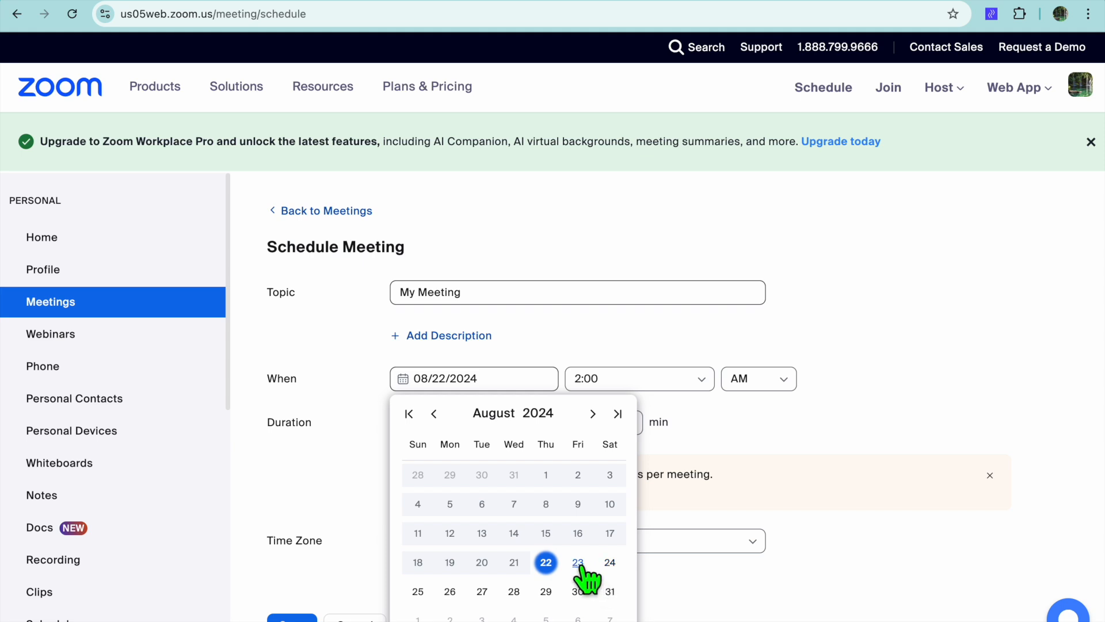
click(576, 562)
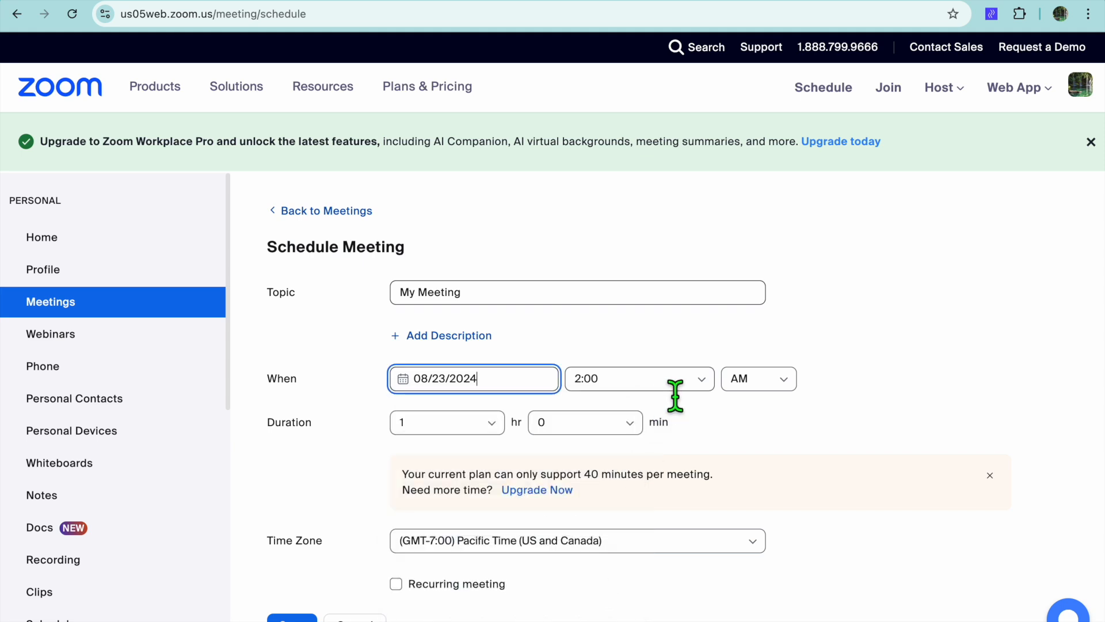
Set the start time to 02:30 PM.
click(635, 379)
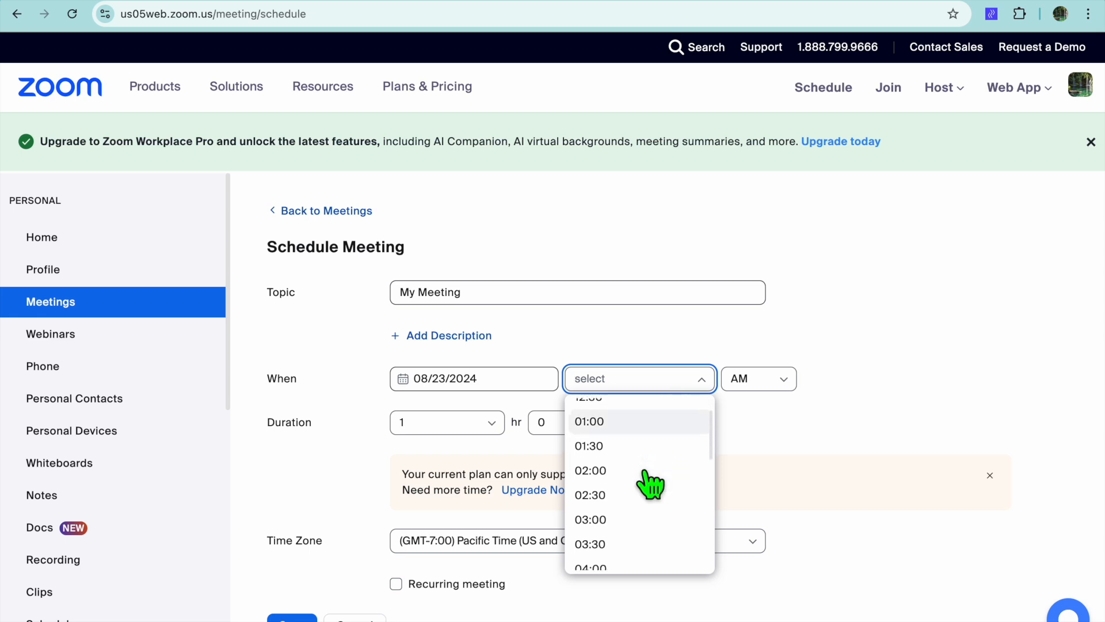
click(589, 494)
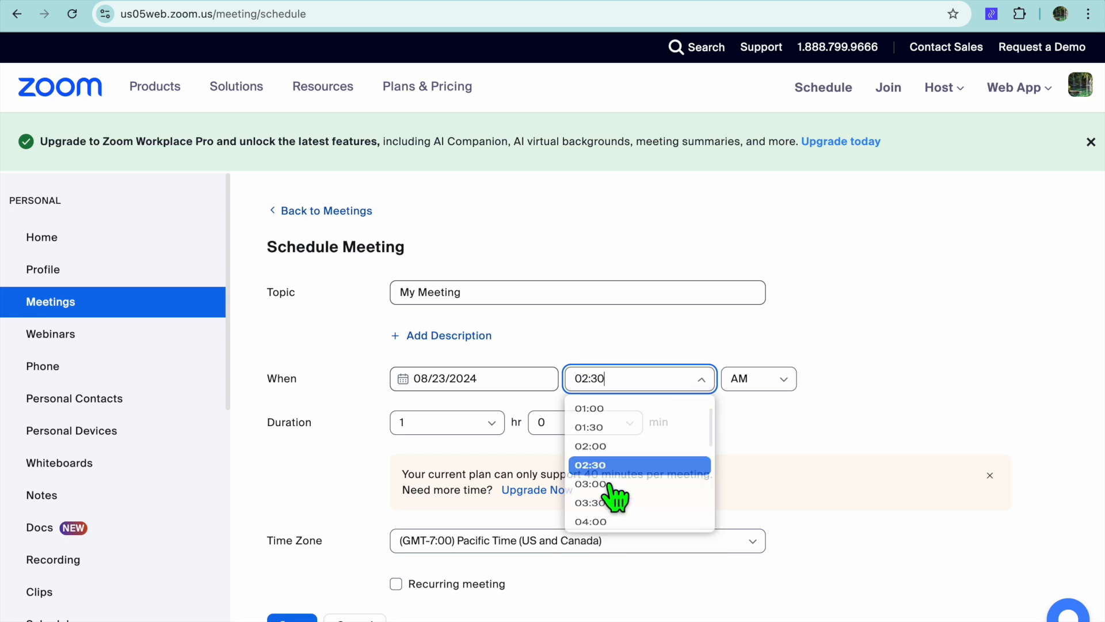
click(757, 379)
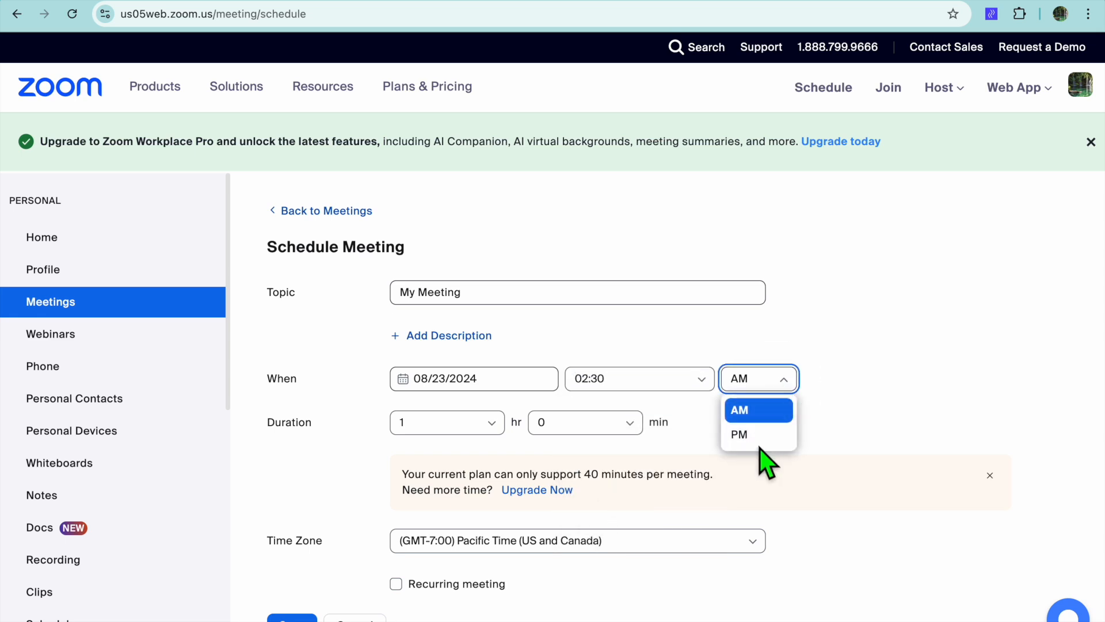
click(739, 434)
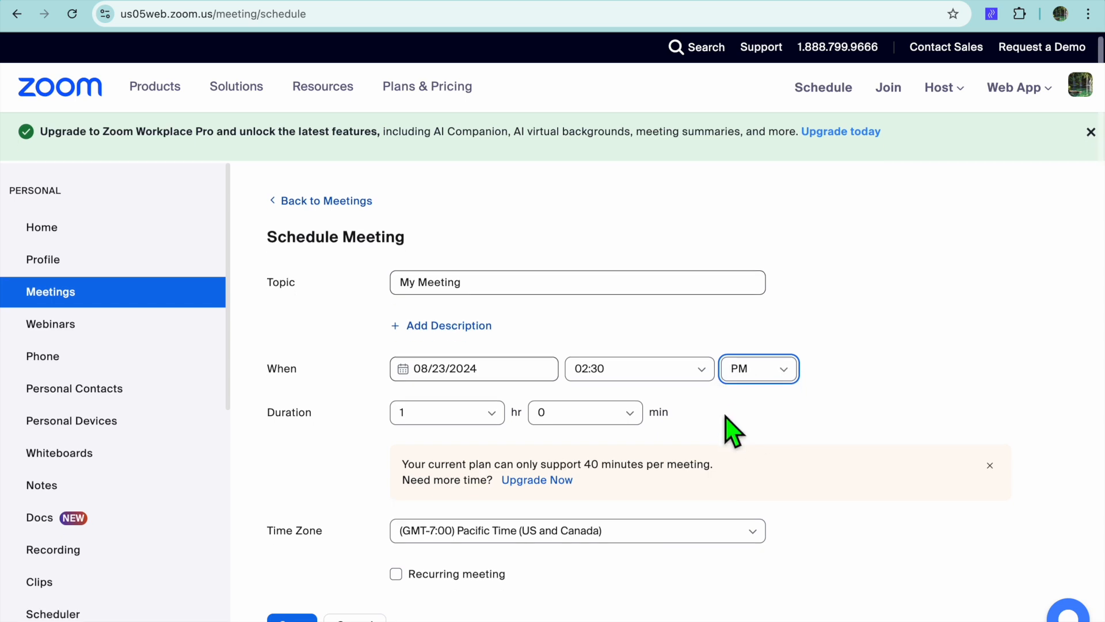
Make the meeting recurring daily, repeating every 1 day.
scroll(down, 3)
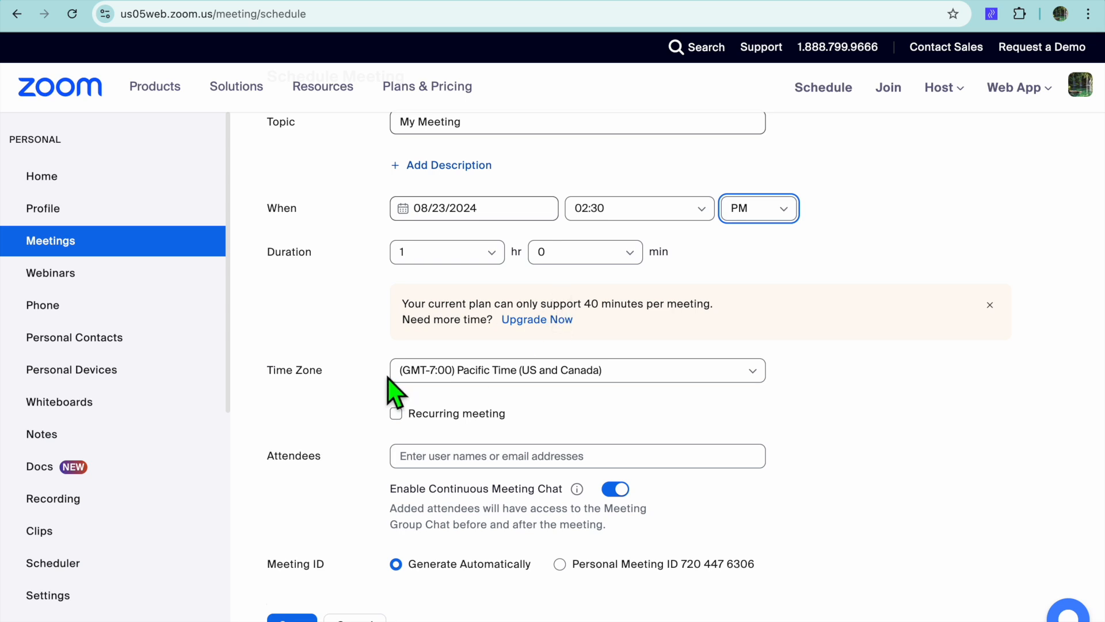
mouse_move(404, 423)
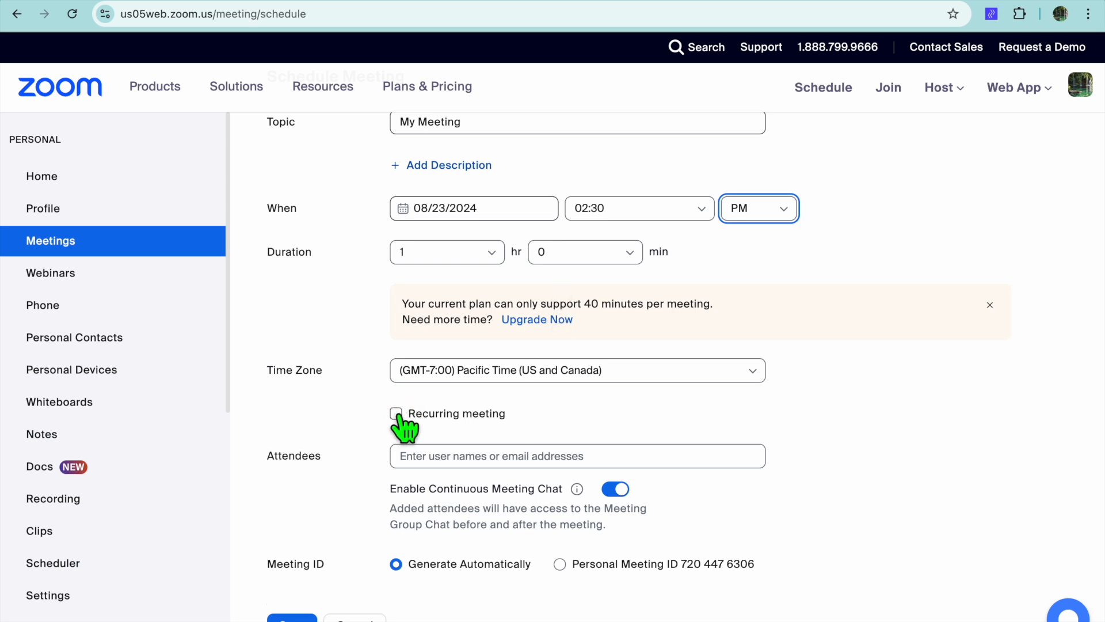
click(396, 413)
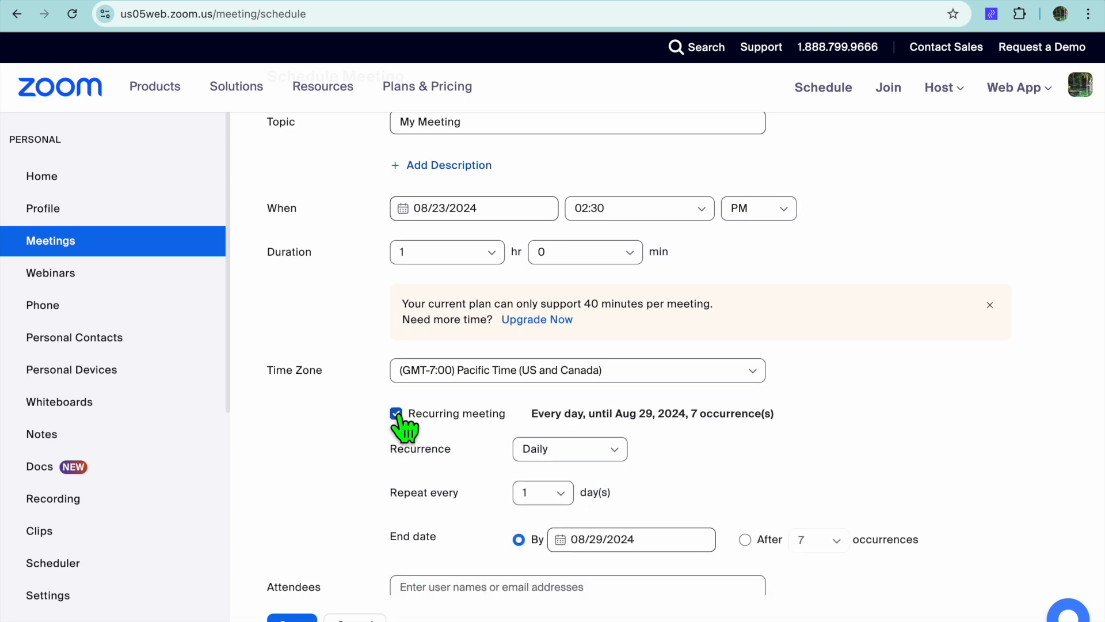
scroll(down, 3)
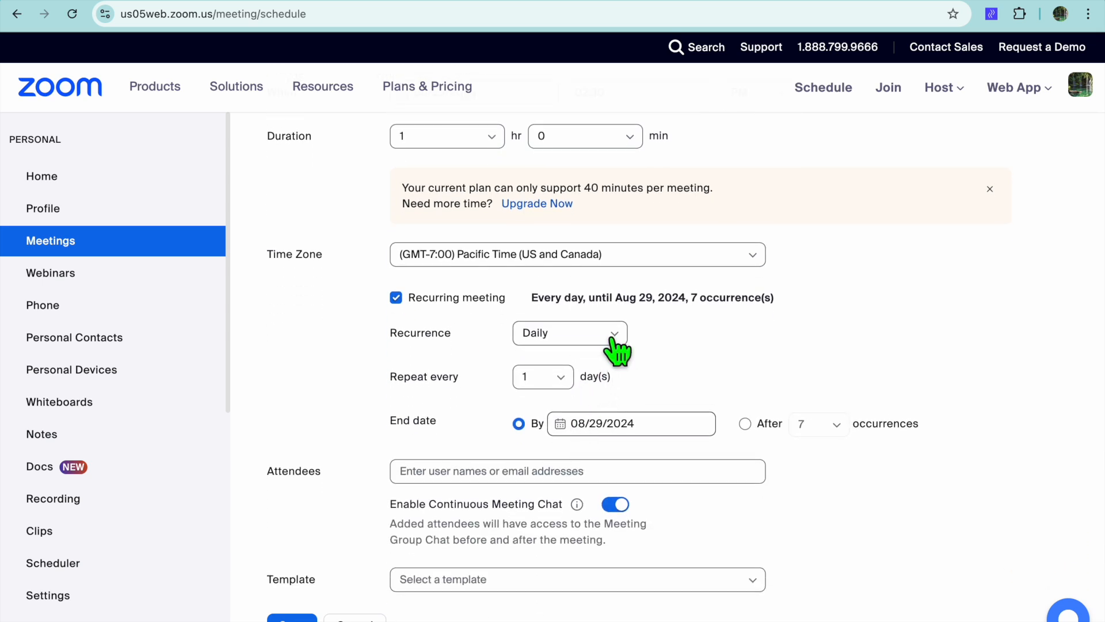
click(570, 333)
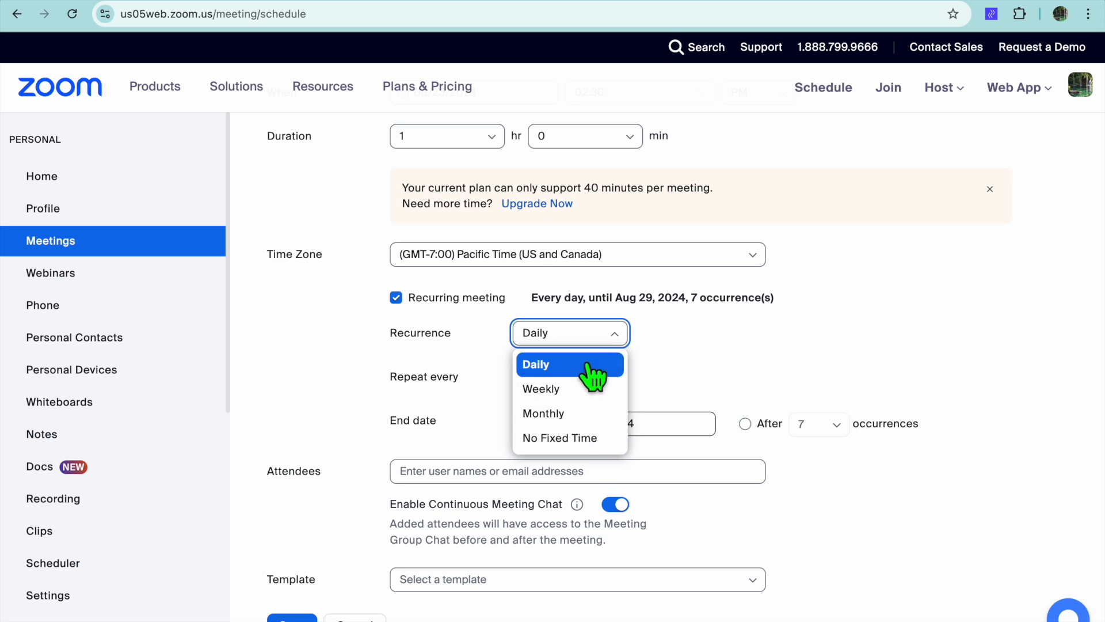
mouse_move(592, 381)
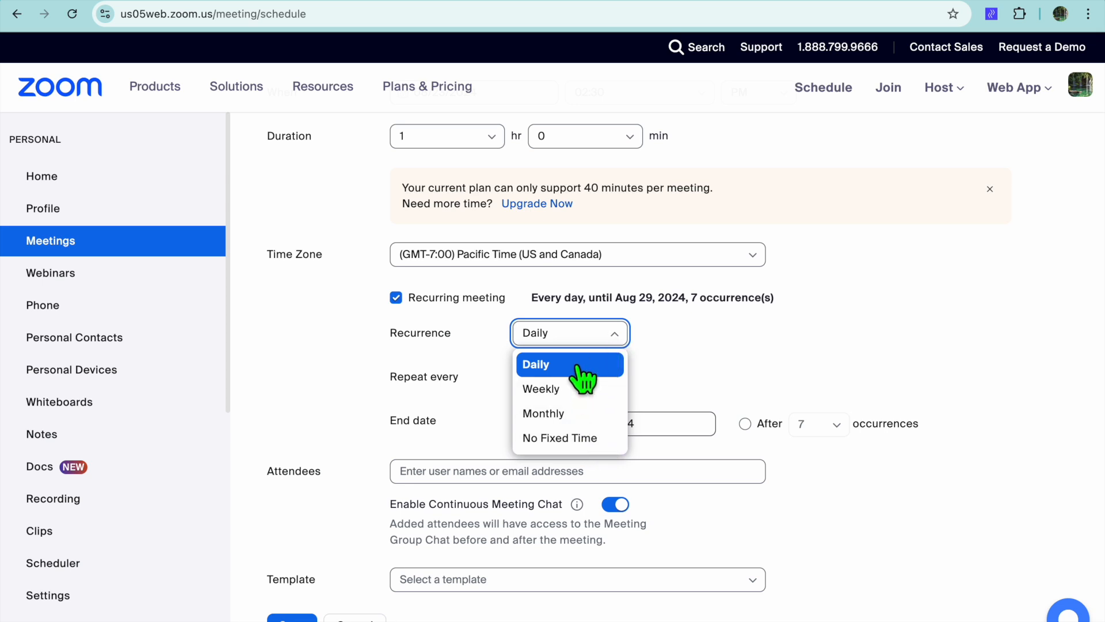
click(535, 364)
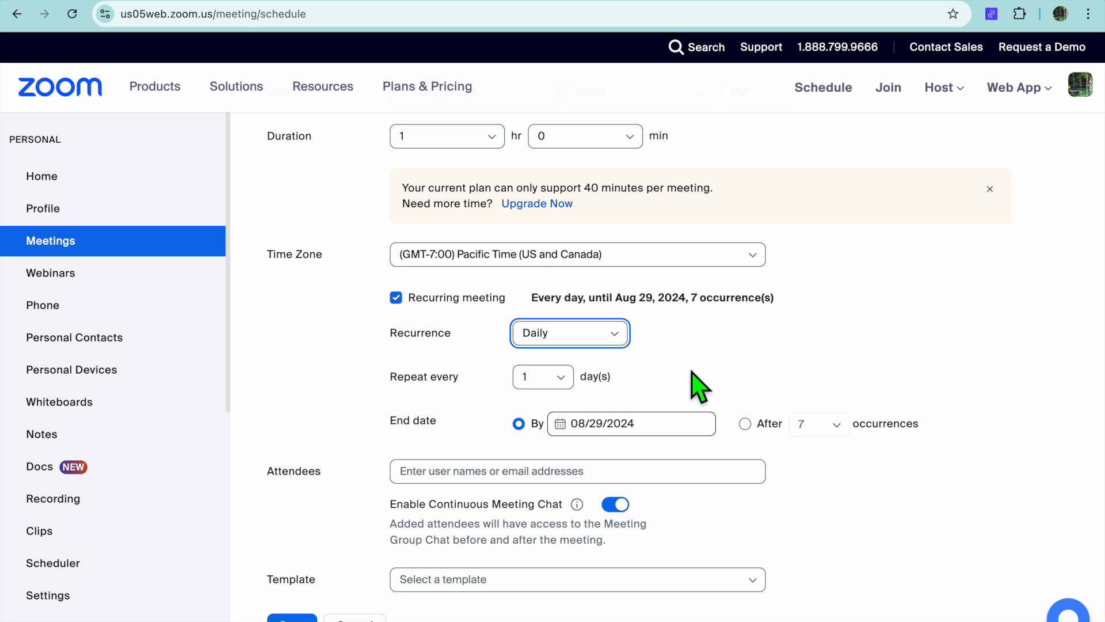
mouse_move(542, 375)
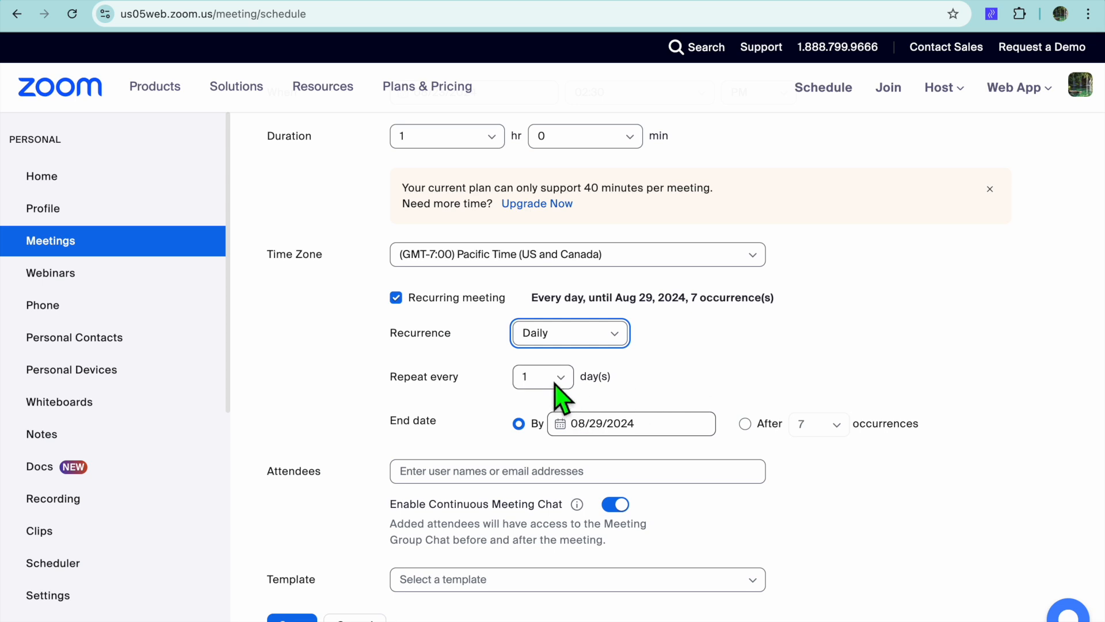
click(542, 375)
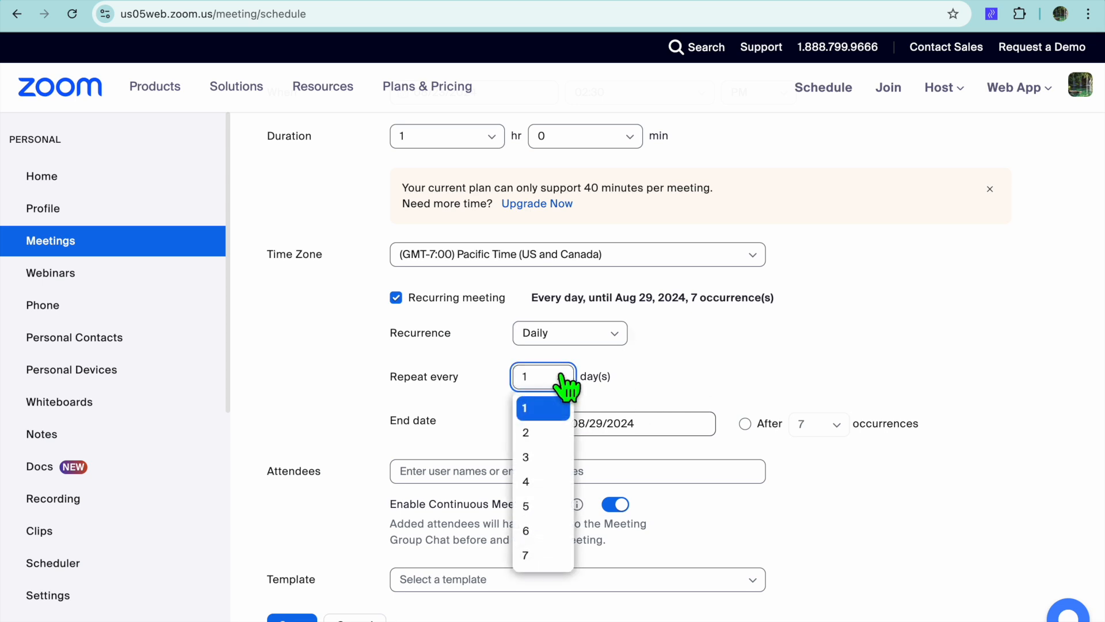
Try Weekly recurrence briefly, then switch the recurrence back to Daily.
click(569, 332)
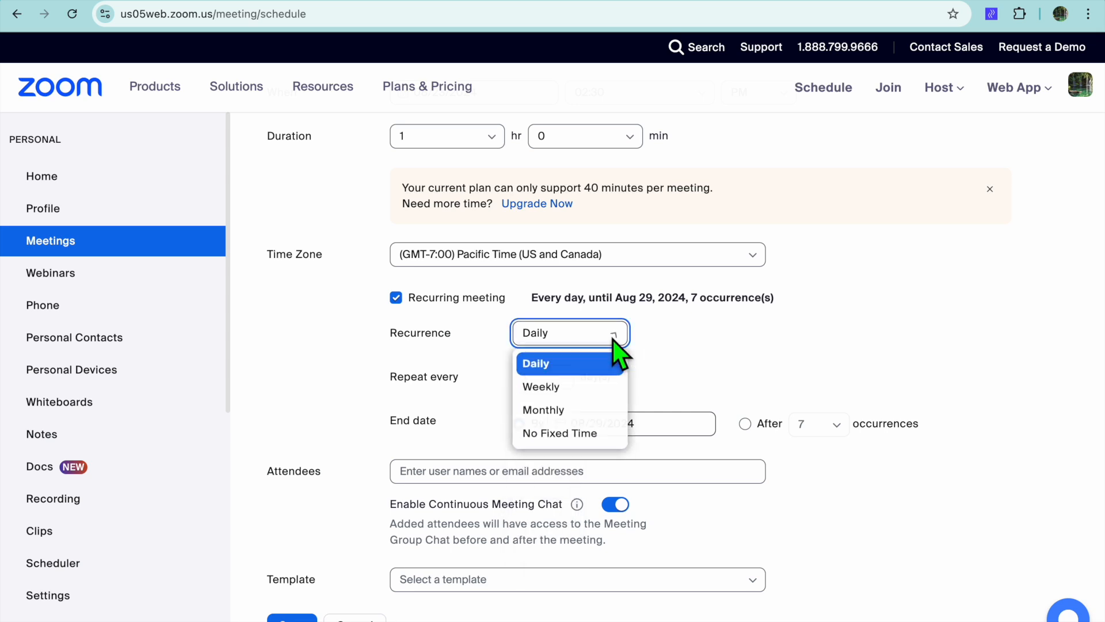
click(541, 387)
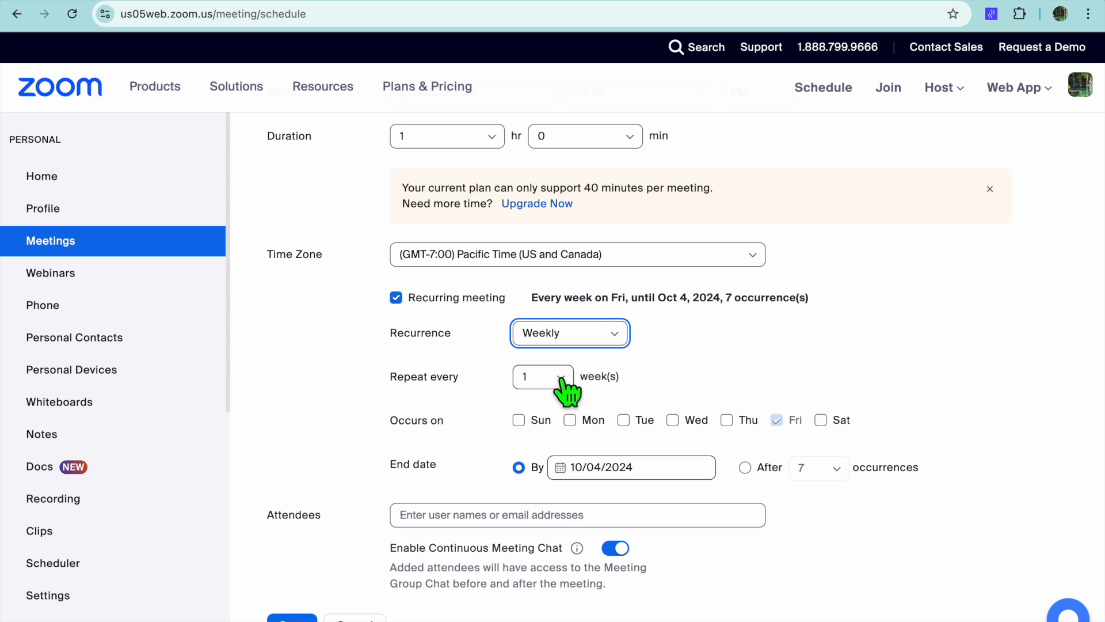
click(542, 375)
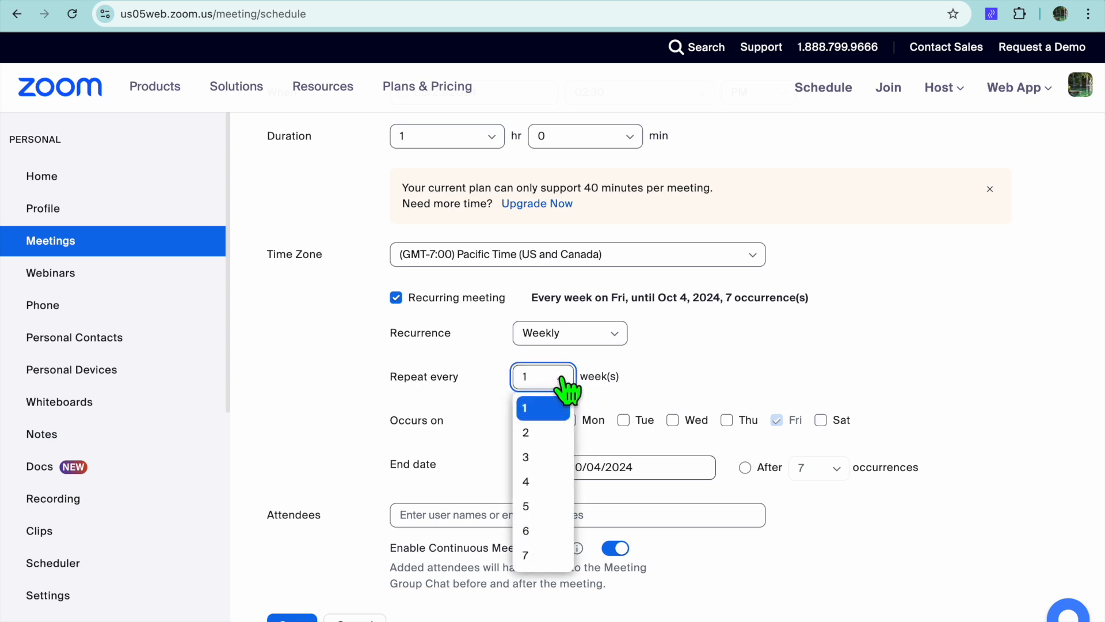
click(569, 333)
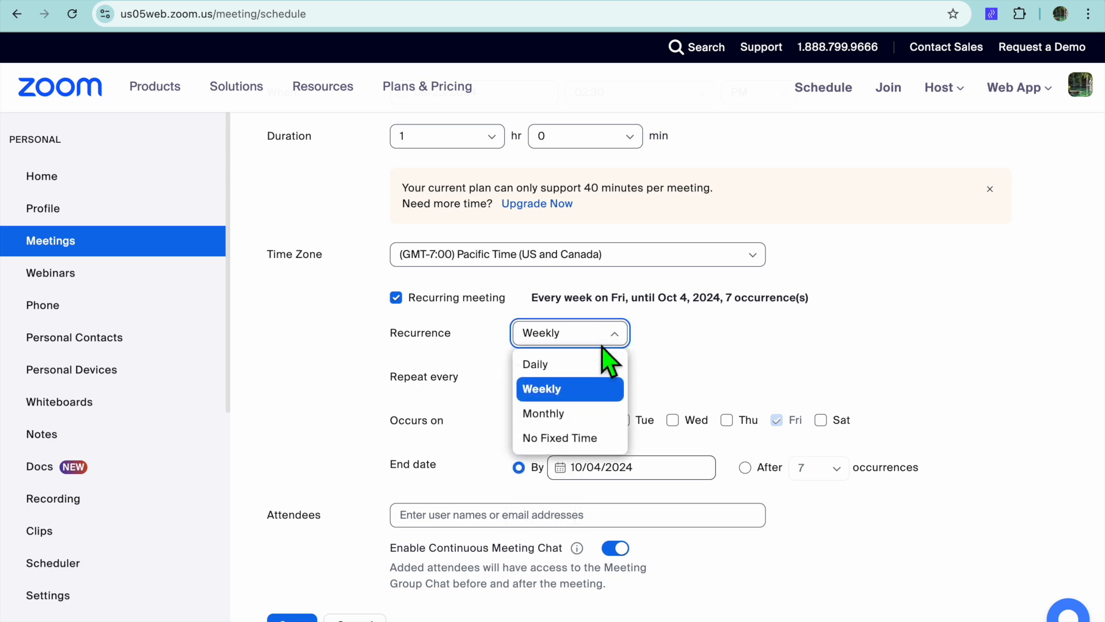
click(535, 363)
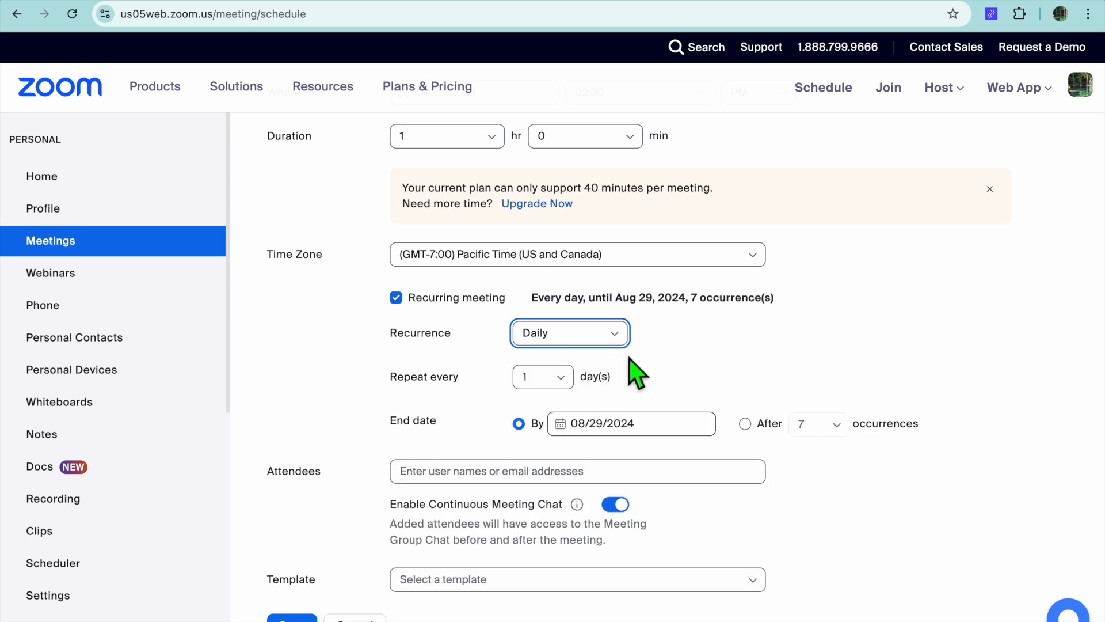
scroll(down, 3)
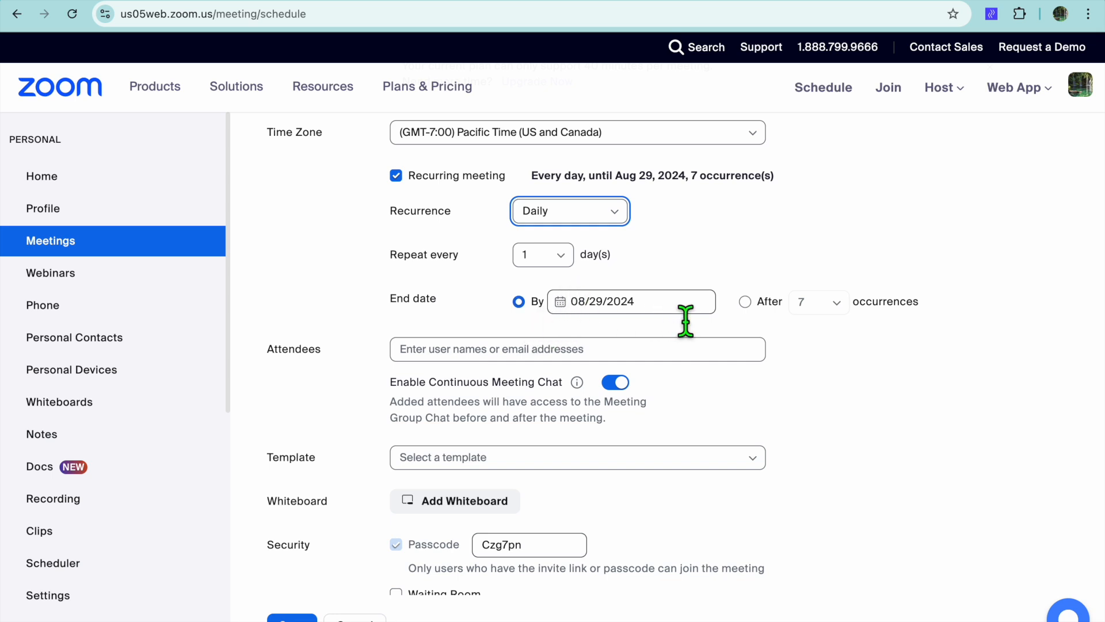
mouse_move(577, 328)
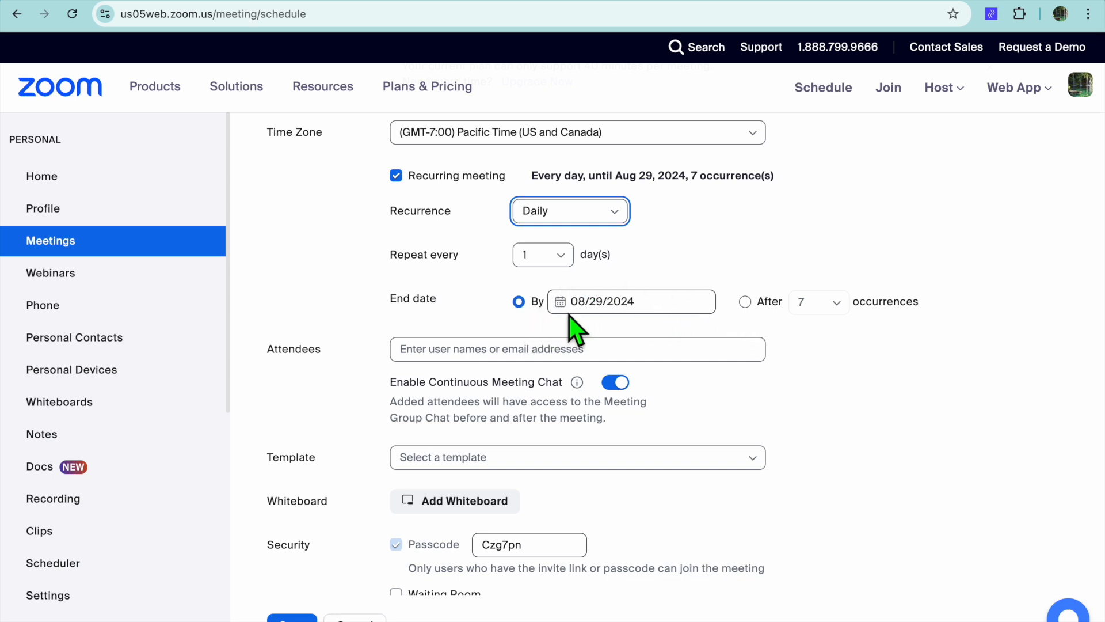
scroll(down, 3)
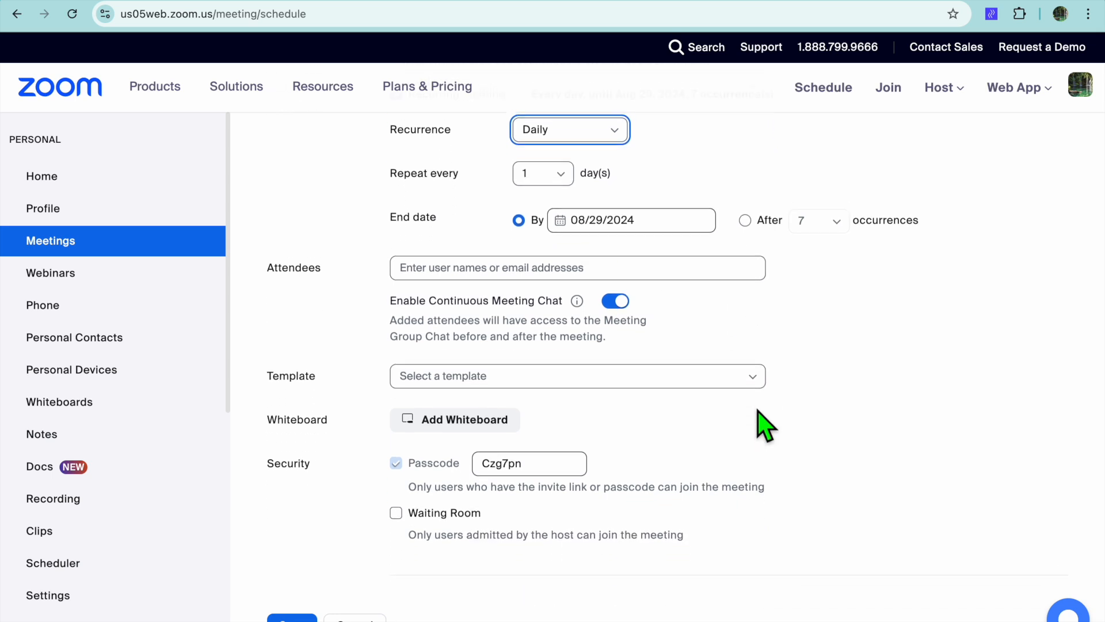
scroll(down, 3)
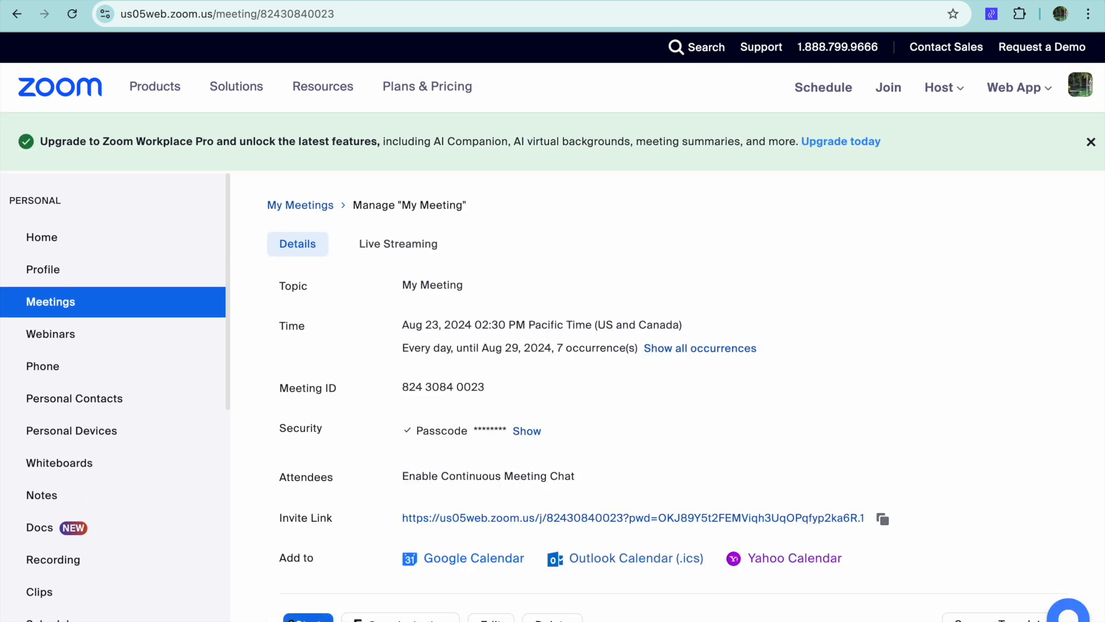
mouse_move(345, 479)
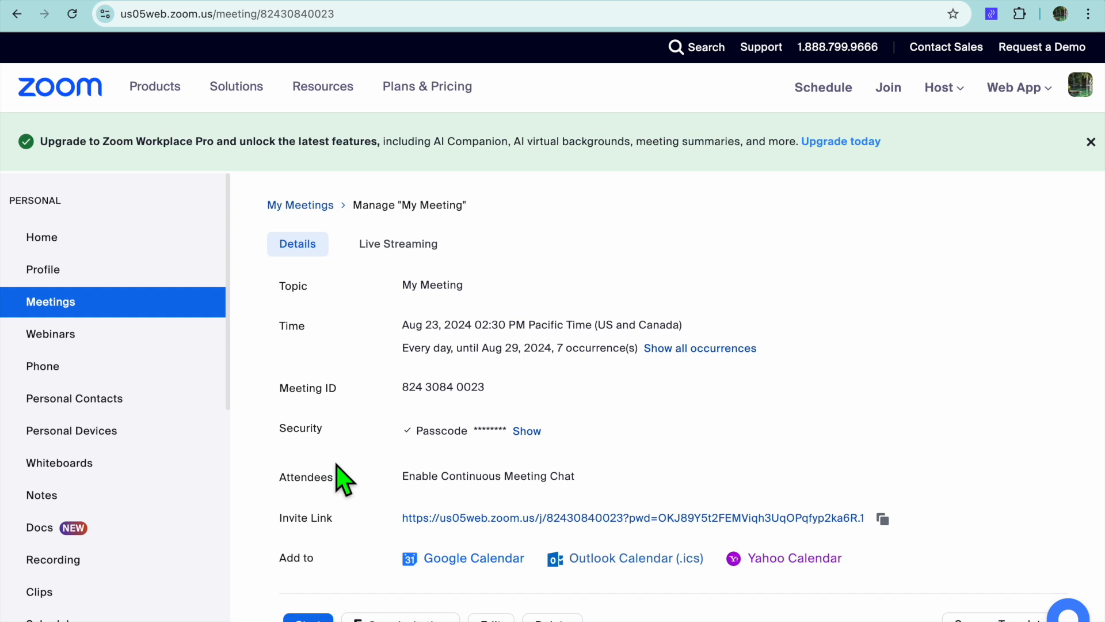
Copy the saved meeting's invite link from its details page.
scroll(down, 3)
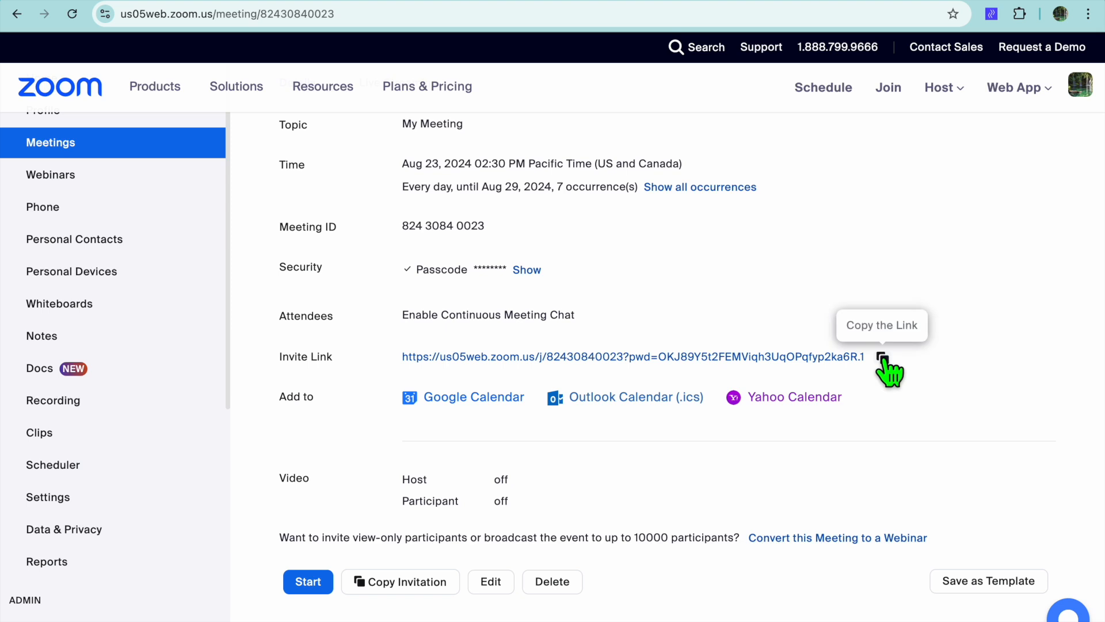
click(882, 357)
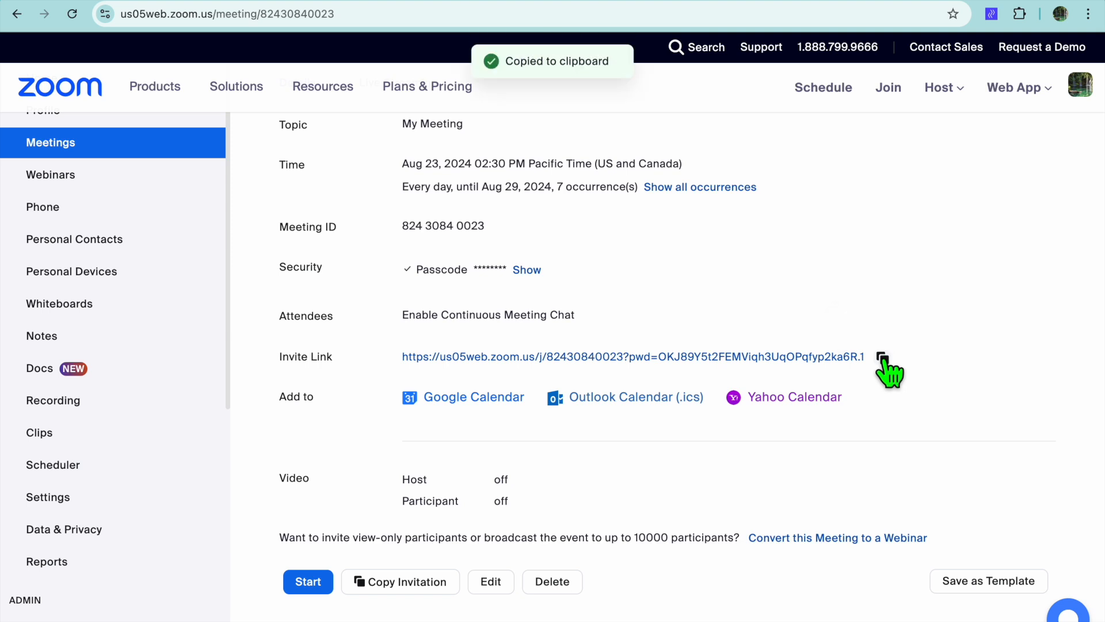